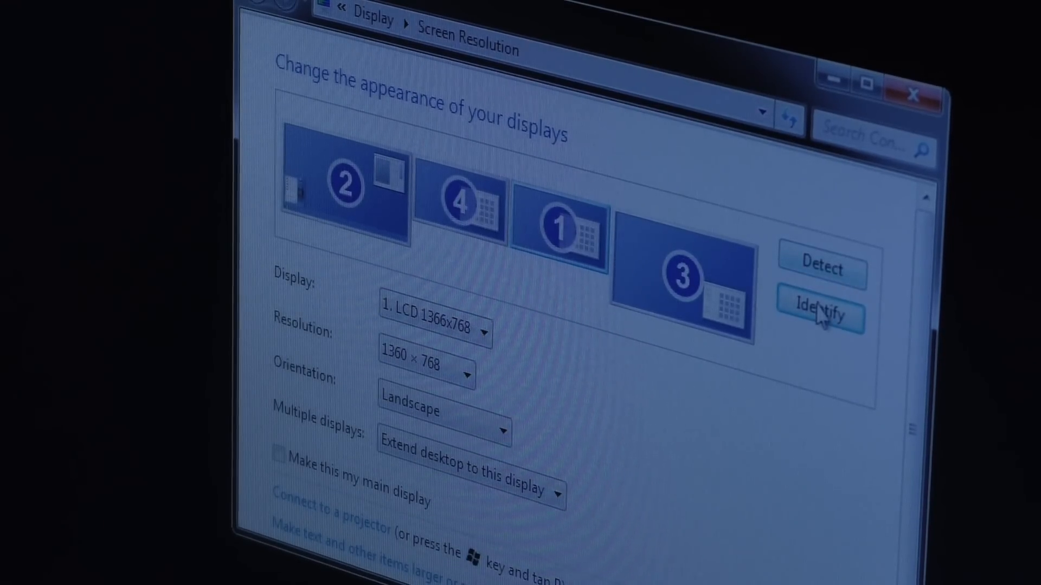
# - Select display 3 (S240HL, 1920×1080) and drag it to the leftmost position, left of display 2
pyautogui.click(820, 312)
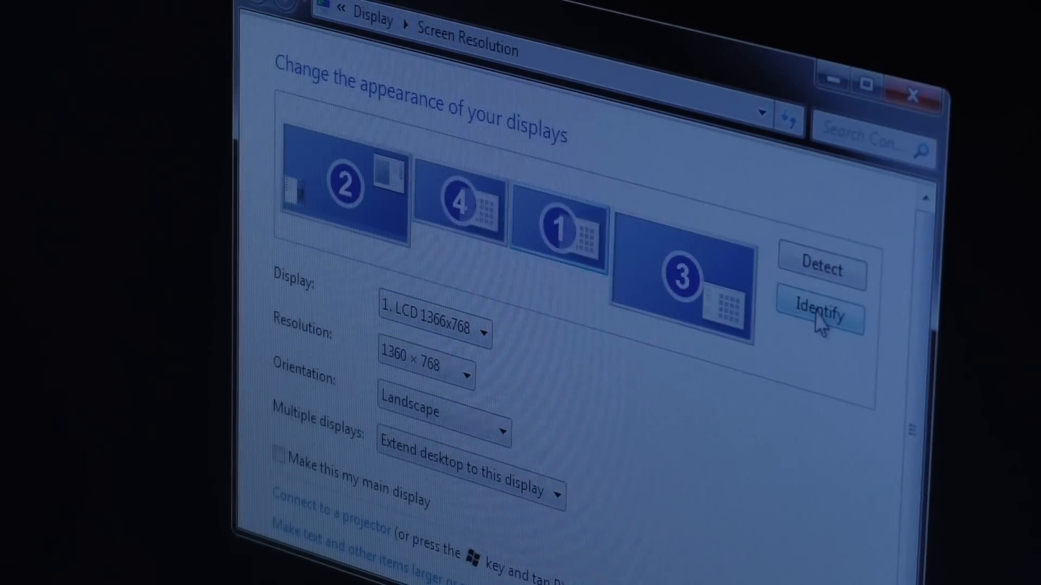
pyautogui.click(681, 282)
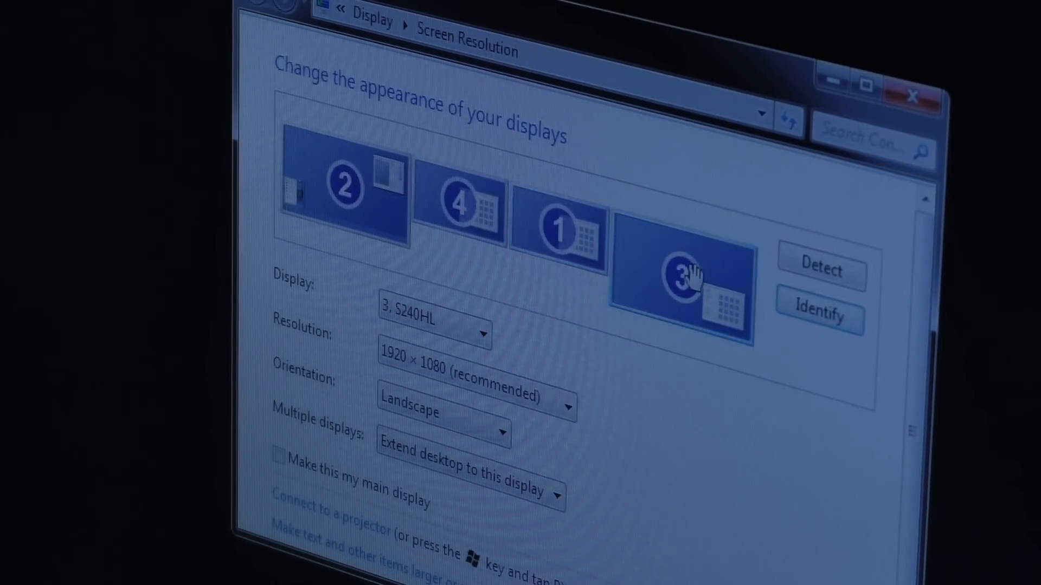
pyautogui.moveTo(677, 278); pyautogui.dragTo(312, 172)
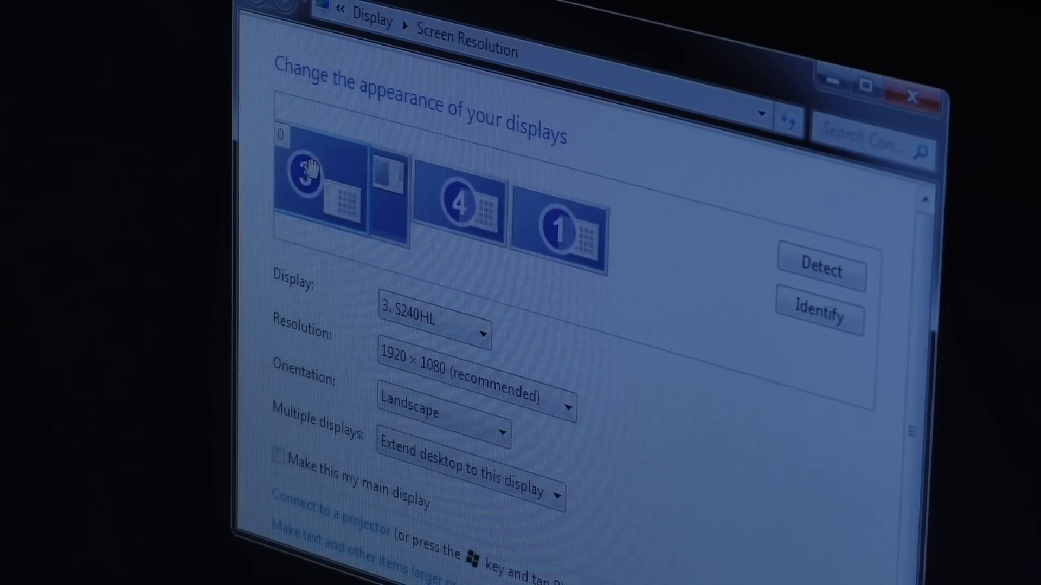